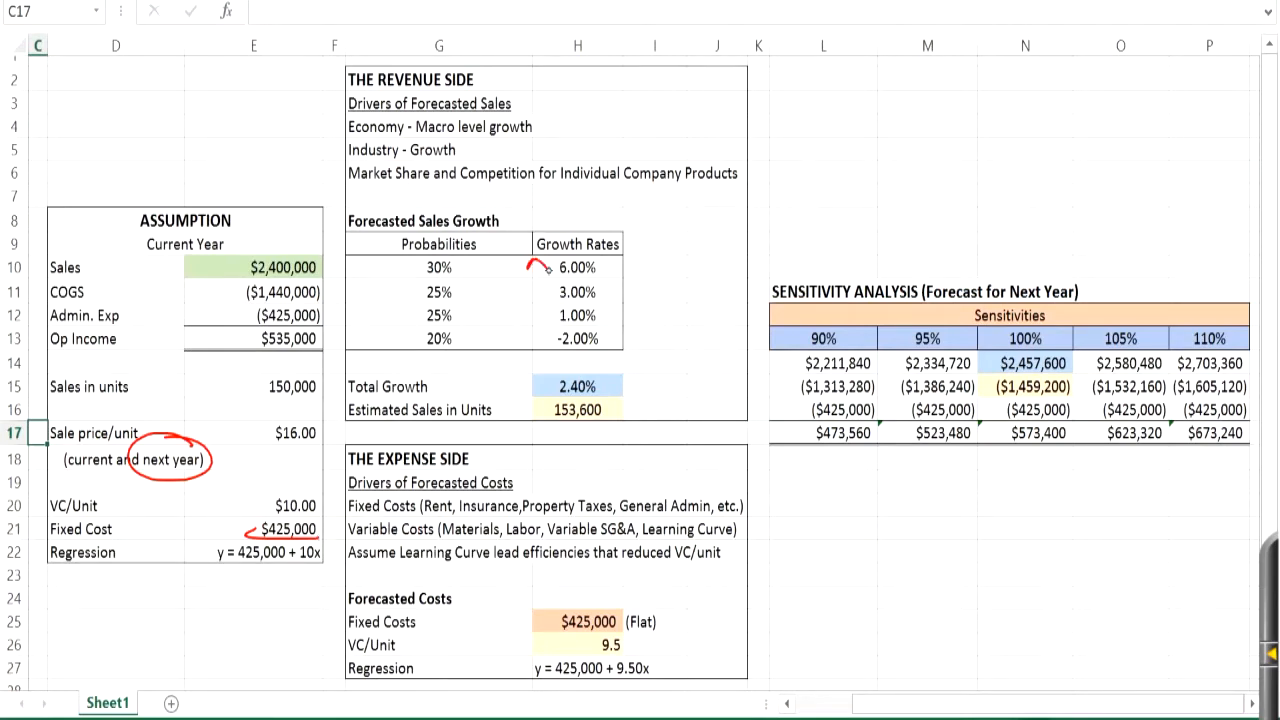
Step: Tick the 6.00% growth rate in red ink on the assumptions
left_click_drag(544, 270, 544, 336)
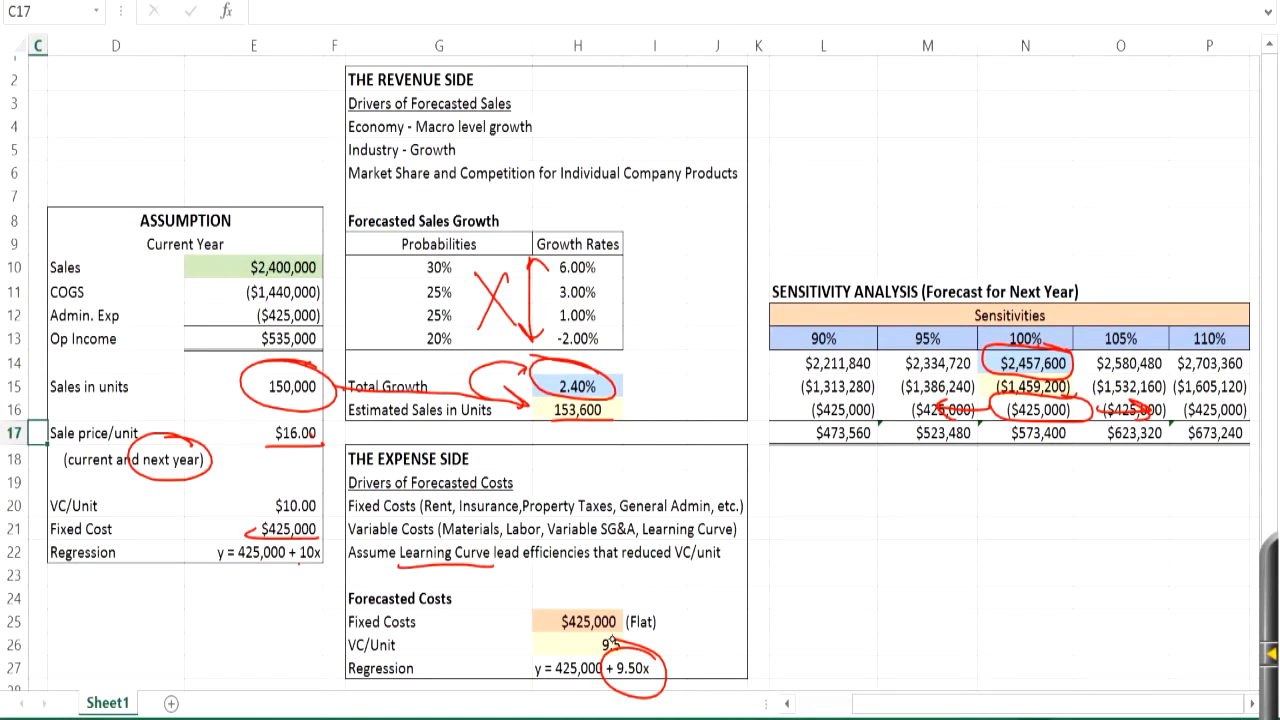
Step: Draw a red X across the Growth Rates block of the forecast
left_click_drag(650, 680, 944, 470)
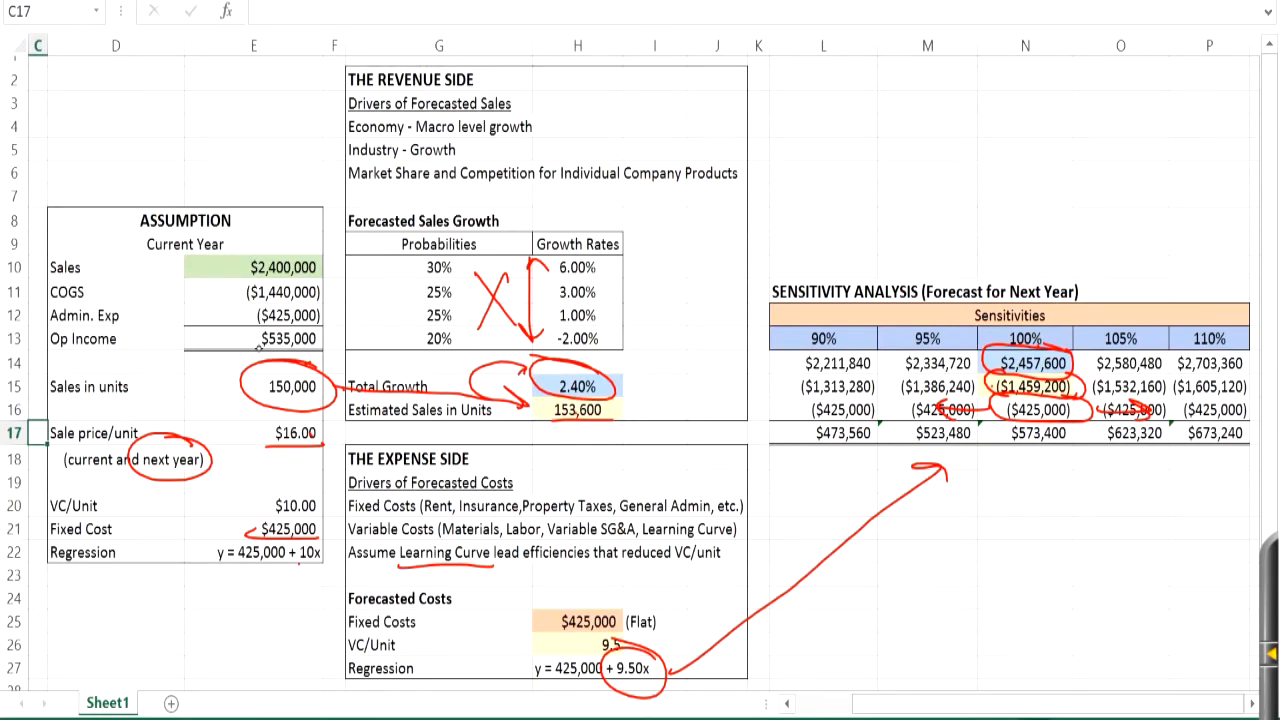
mouse_move(876, 314)
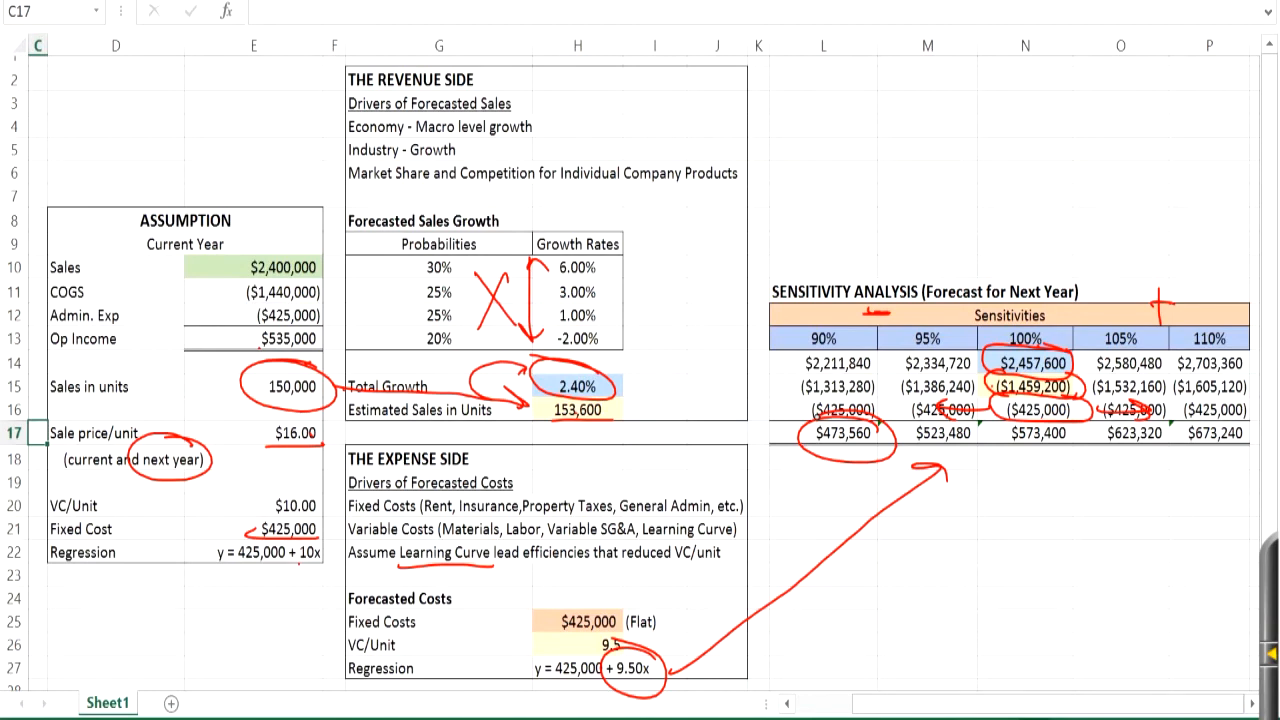
Step: Circle the $673,240 highest operating income in red ink
left_click_drag(1180, 420, 1250, 456)
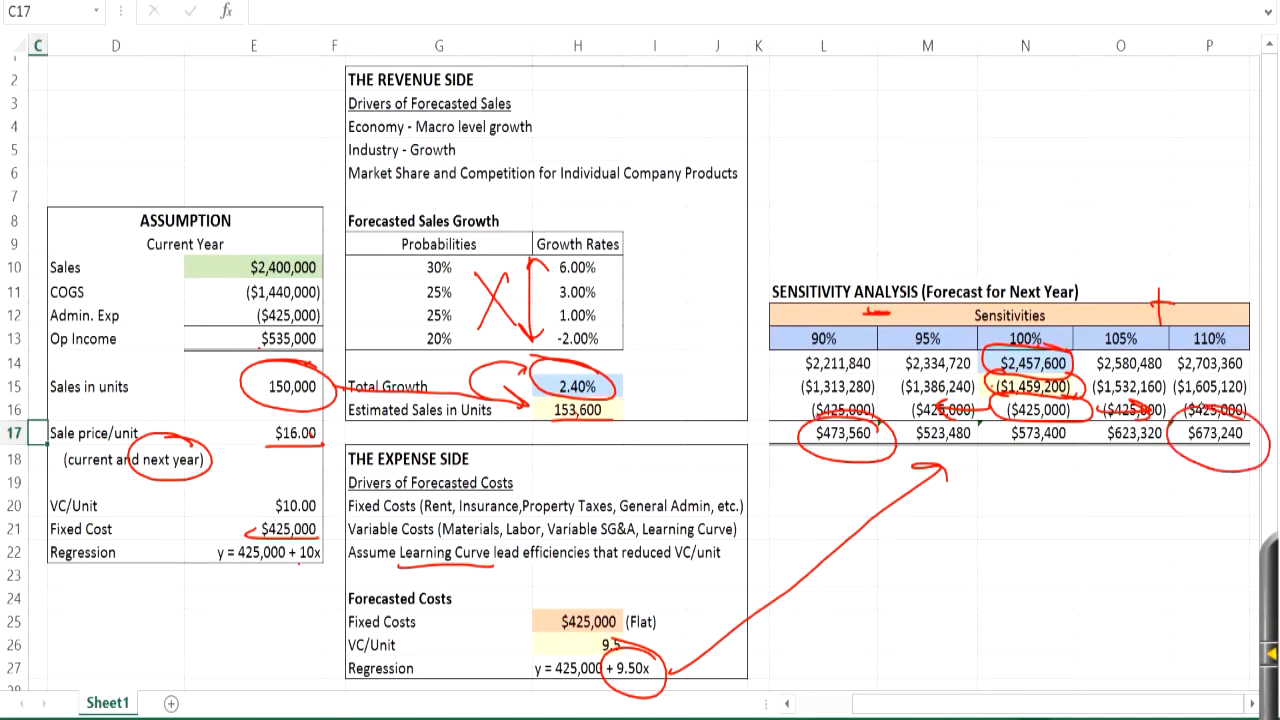